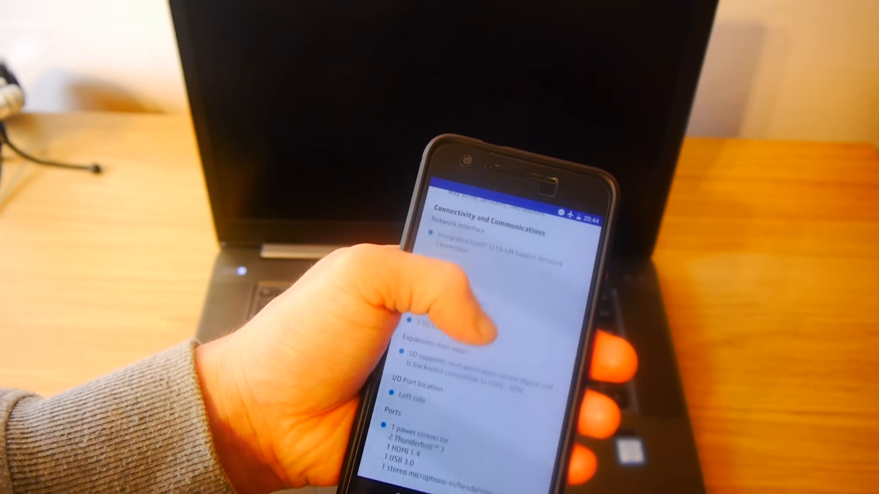
scroll(down, 3)
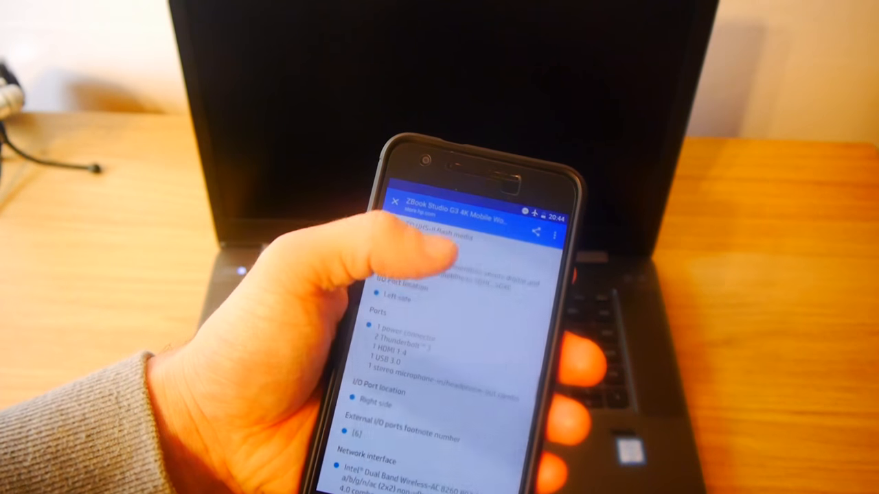